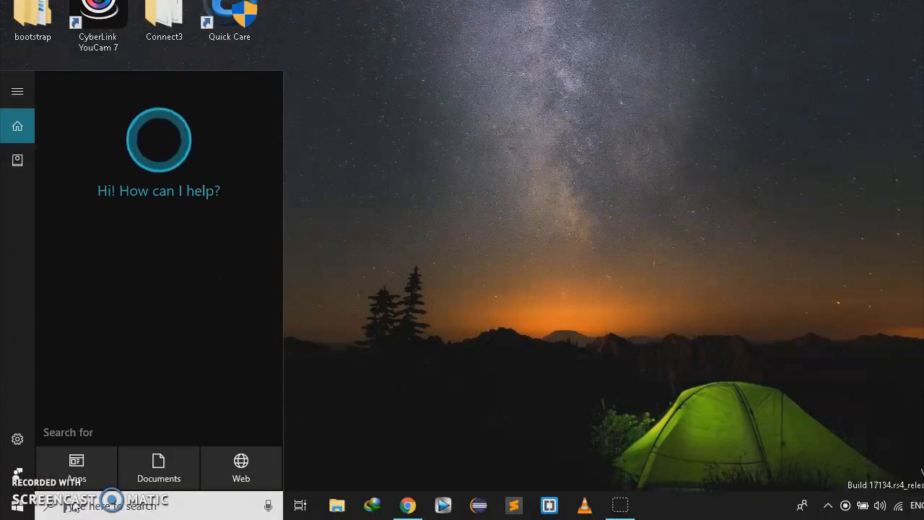
# - Search 'cmd' in Start and launch Command Prompt as administrator
pyautogui.write('cmd')
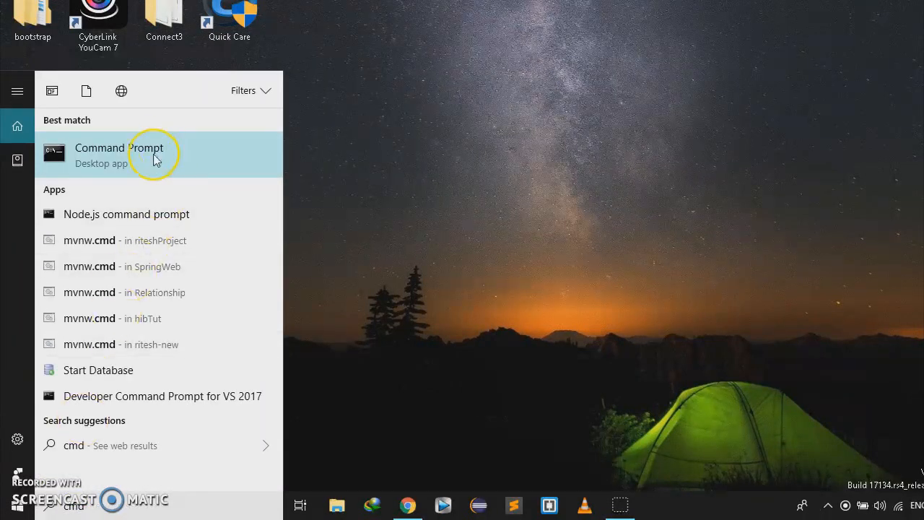
pyautogui.rightClick(119, 151)
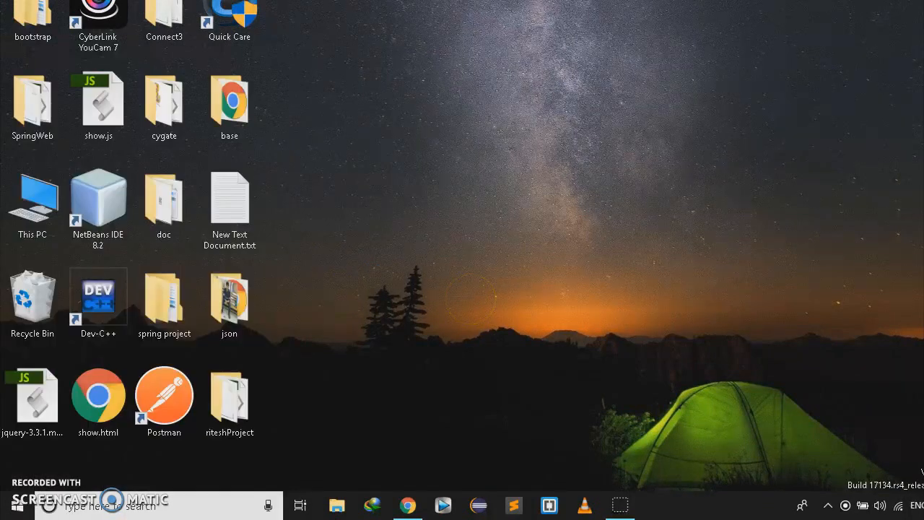
pyautogui.click(653, 505)
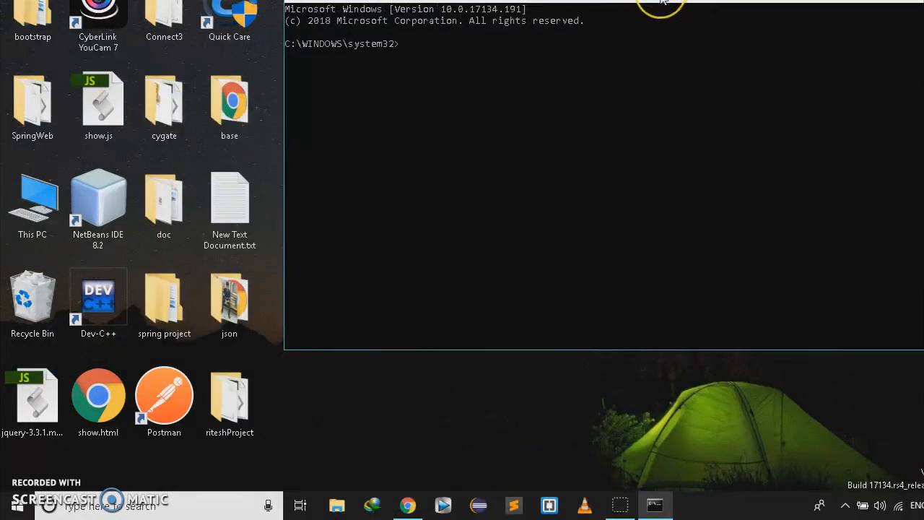
pyautogui.moveTo(513, 299)
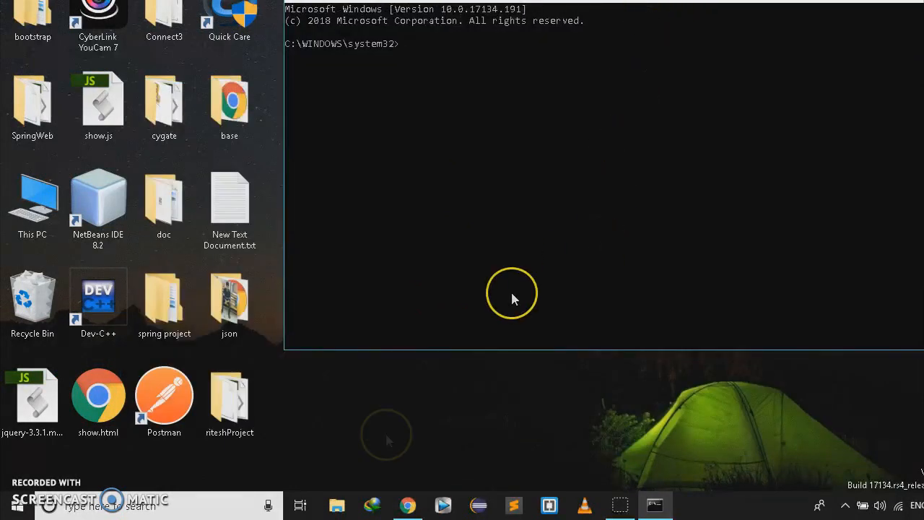
# - Open This PC from the desktop and unlock drive E
pyautogui.click(32, 202)
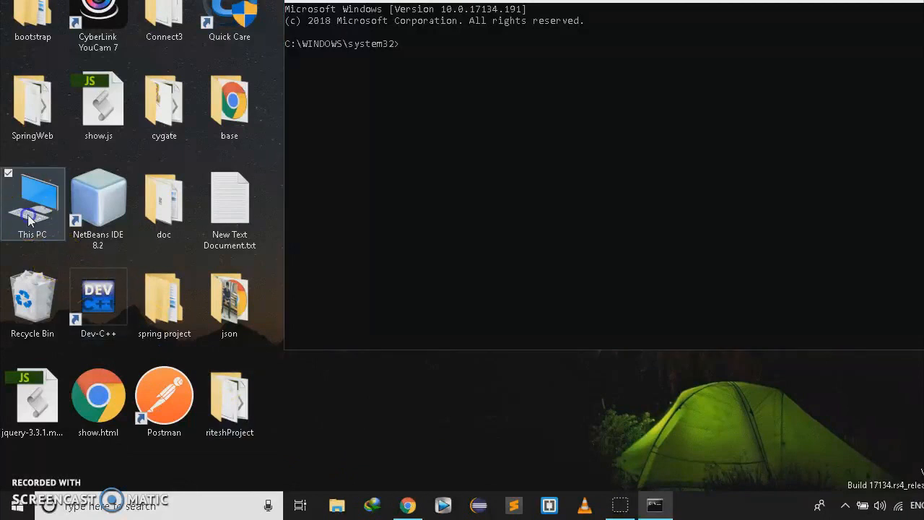
pyautogui.doubleClick(32, 203)
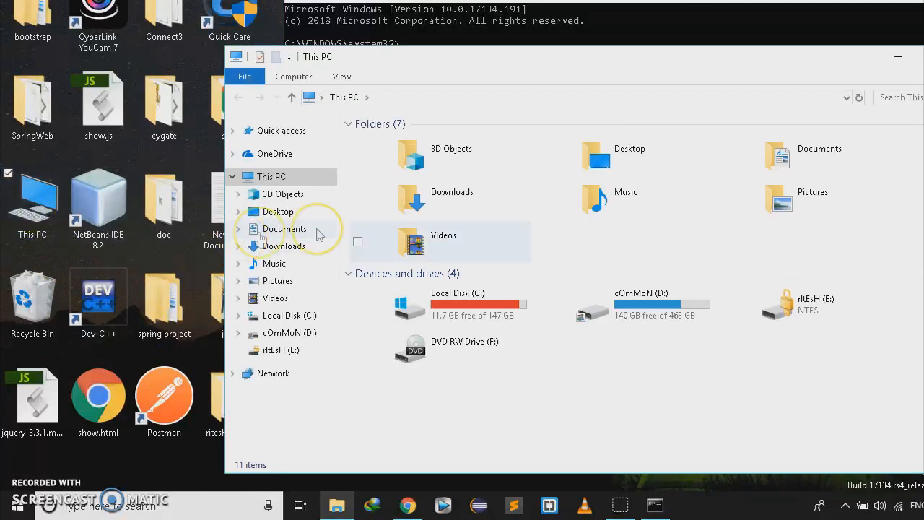
pyautogui.click(806, 304)
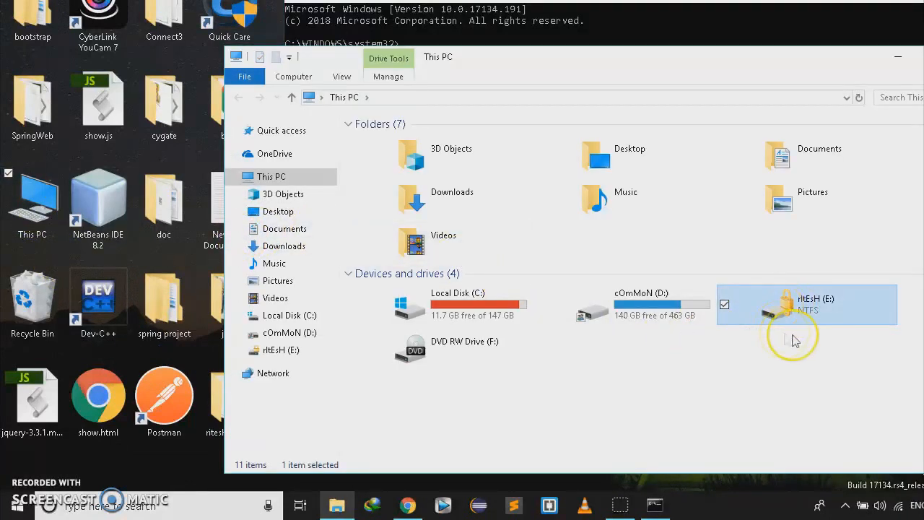
pyautogui.moveTo(805, 307)
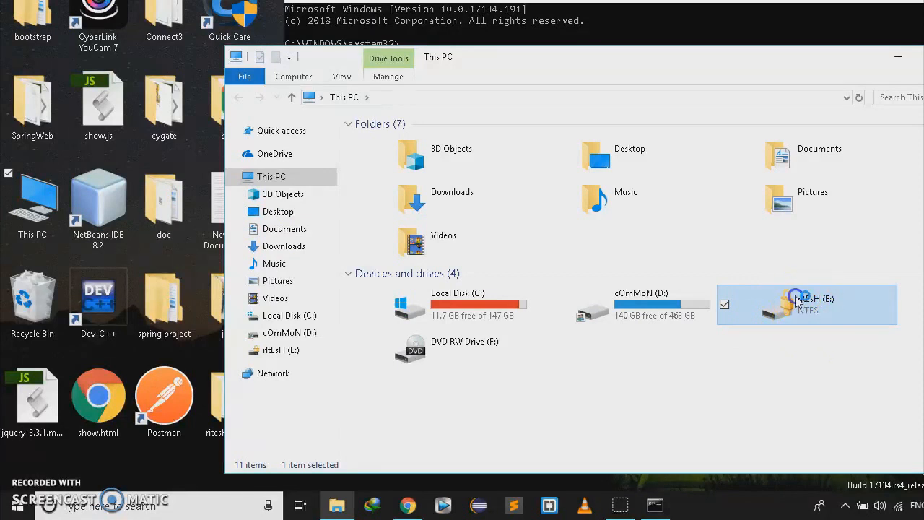
pyautogui.doubleClick(806, 304)
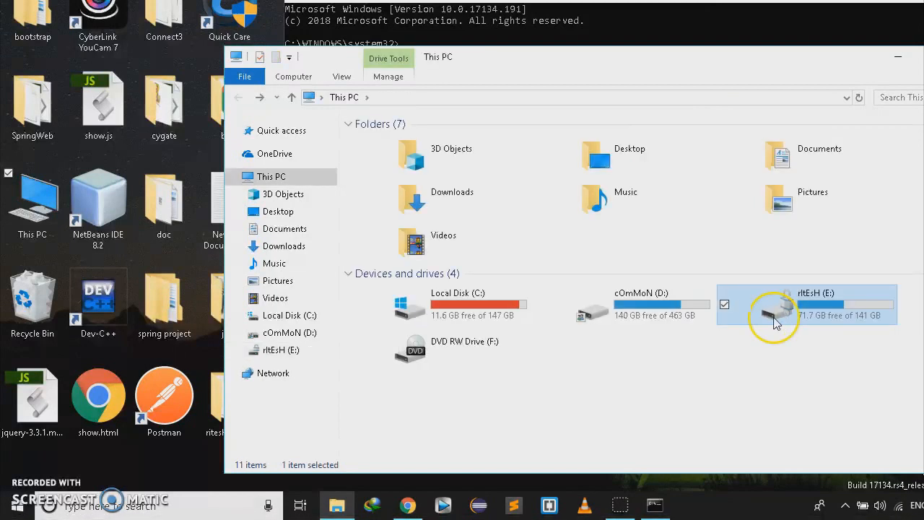
pyautogui.moveTo(776, 314)
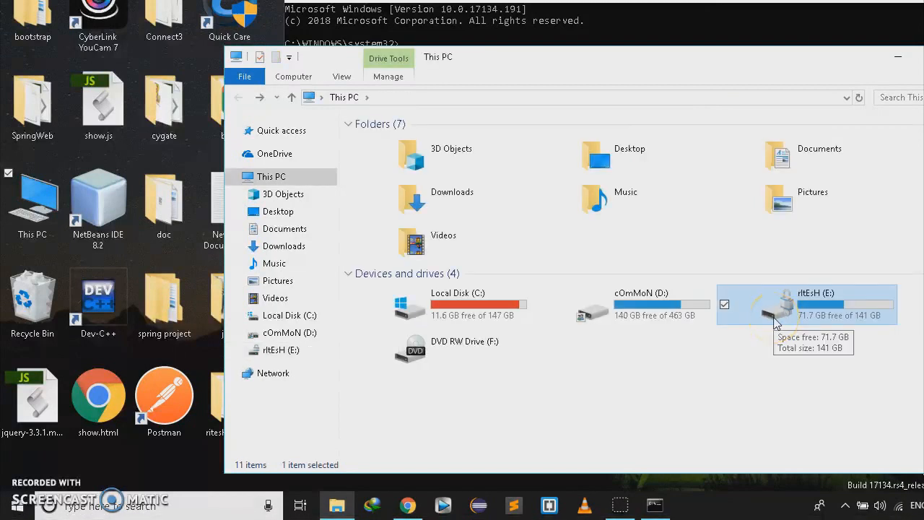
pyautogui.moveTo(890, 66)
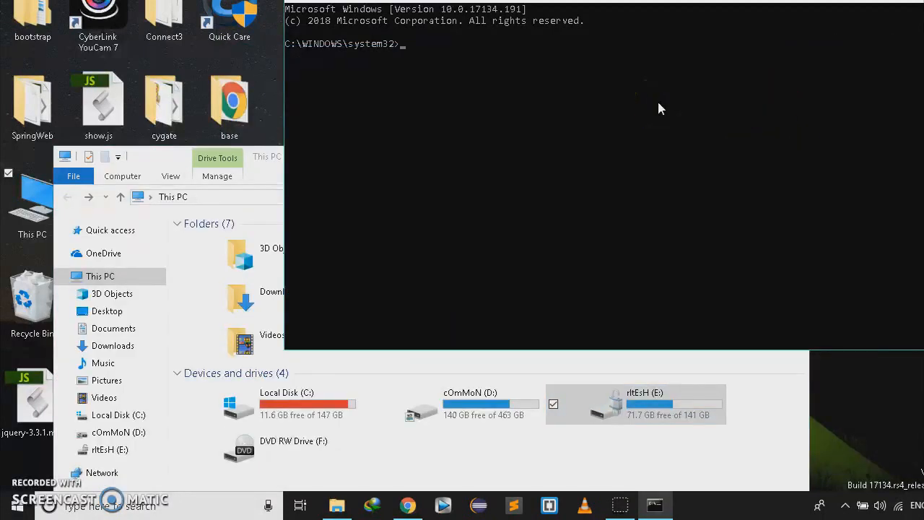
# - Lock drive E with 'manage-bde.exe -lock E:', then unlock it again from File Explorer
pyautogui.write('s')
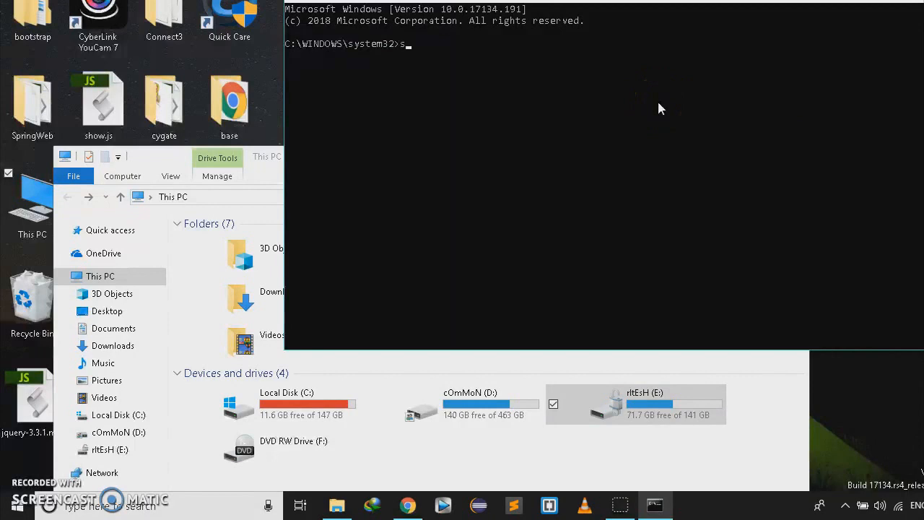
pyautogui.write('manage-bde.exe')
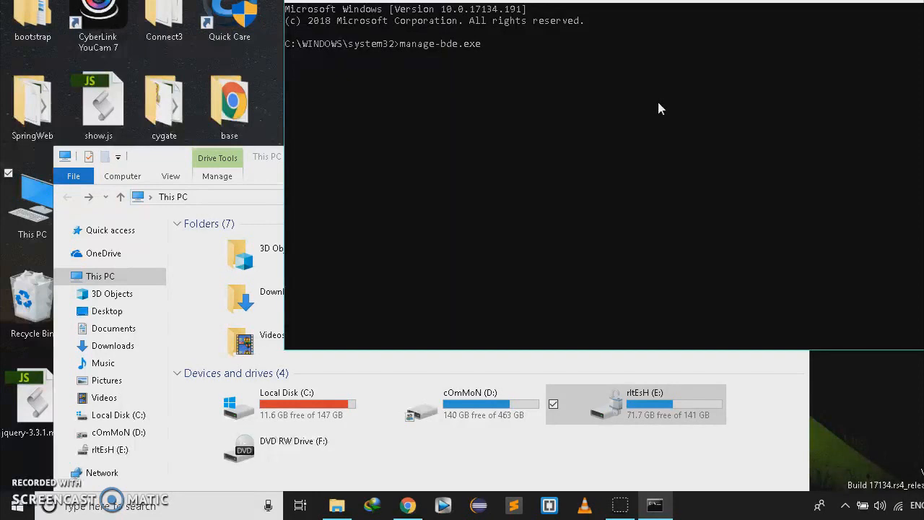
pyautogui.write('-')
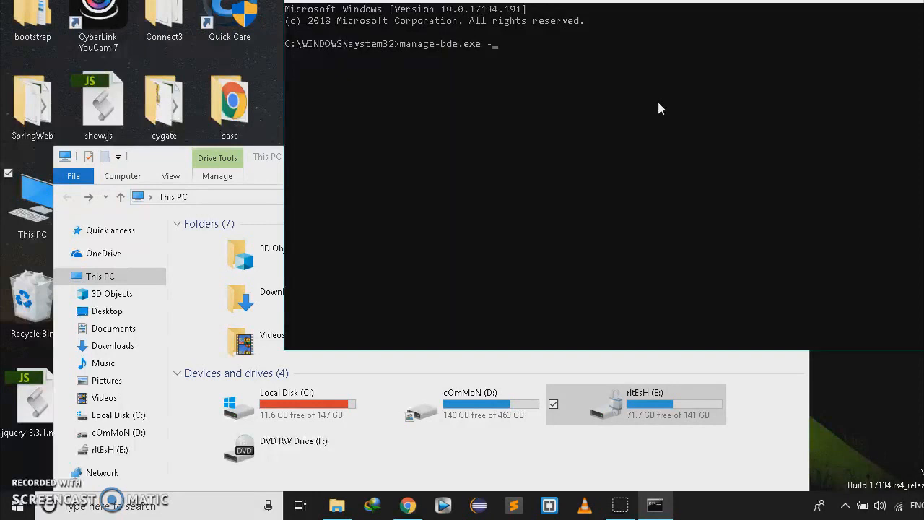
pyautogui.write('lock')
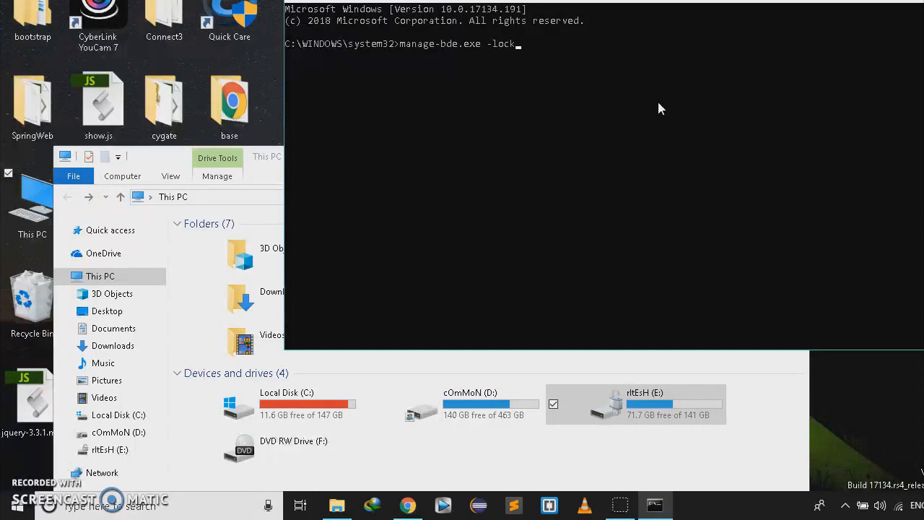
pyautogui.moveTo(642, 122)
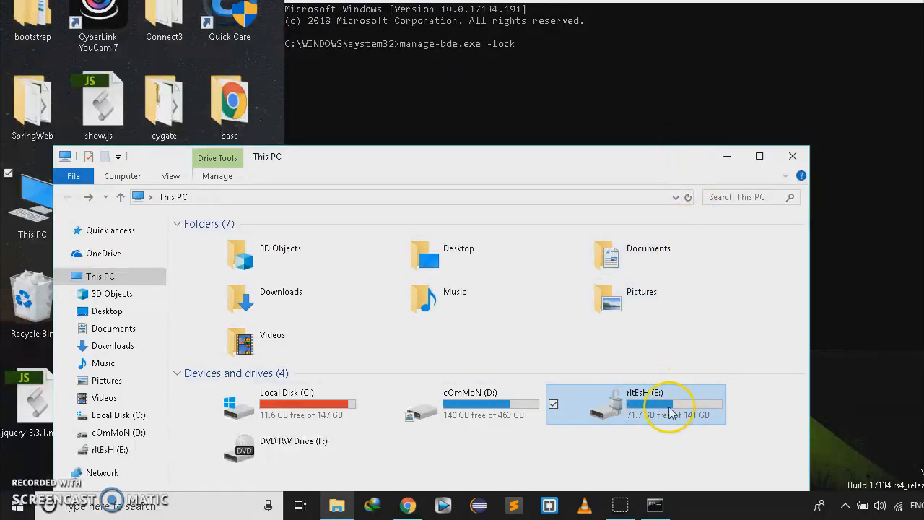
pyautogui.moveTo(610, 390)
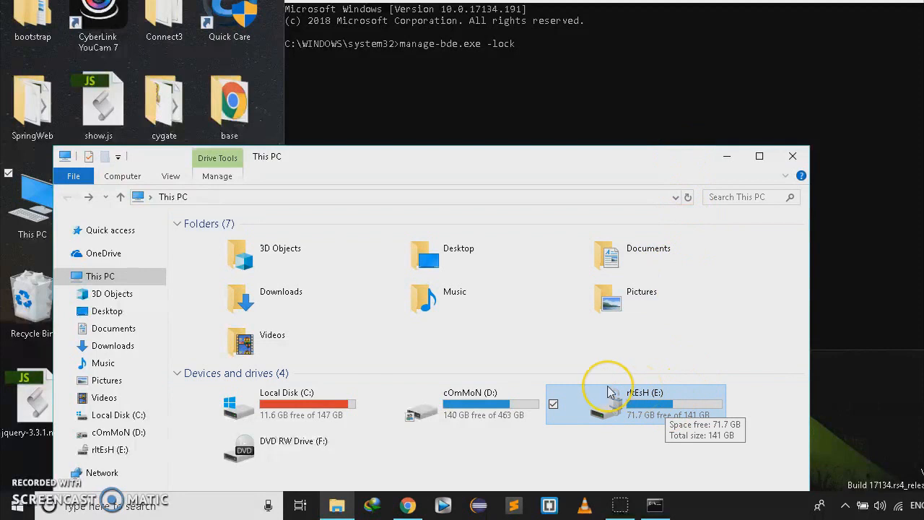
pyautogui.moveTo(589, 195)
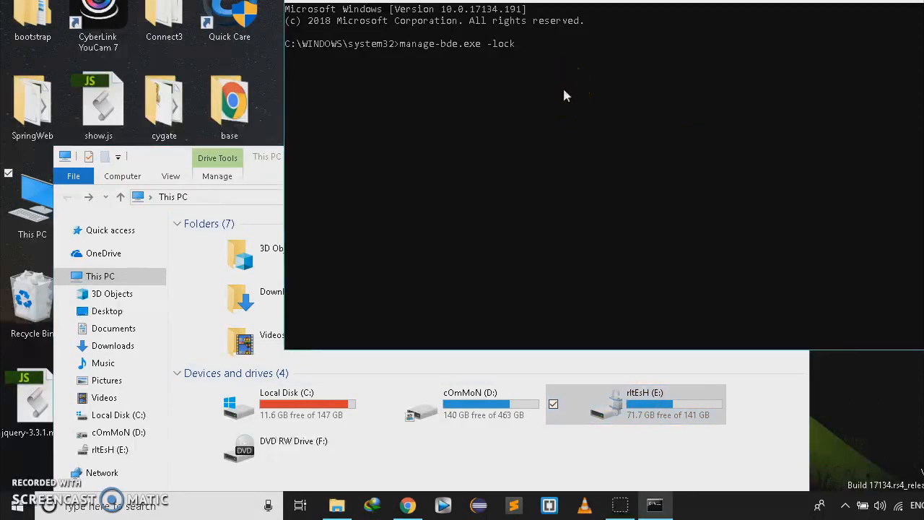
pyautogui.write('E:')
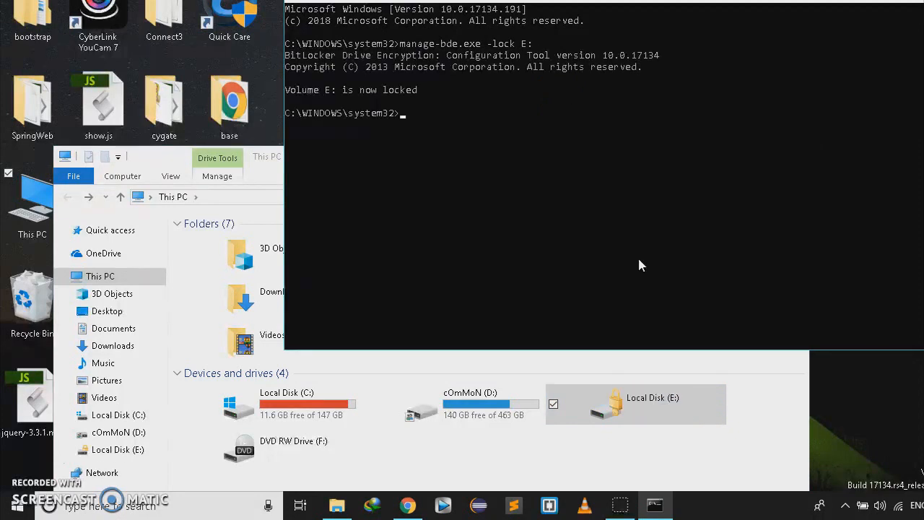
pyautogui.click(635, 405)
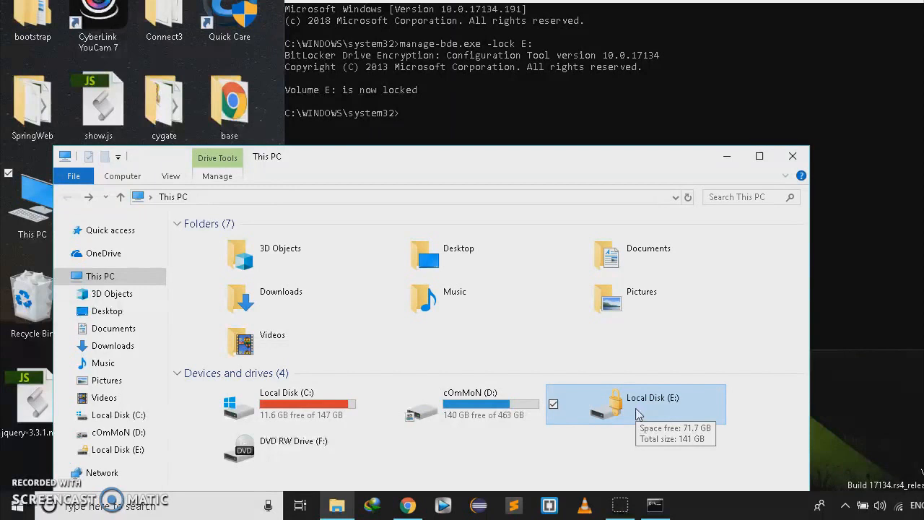
pyautogui.moveTo(646, 91)
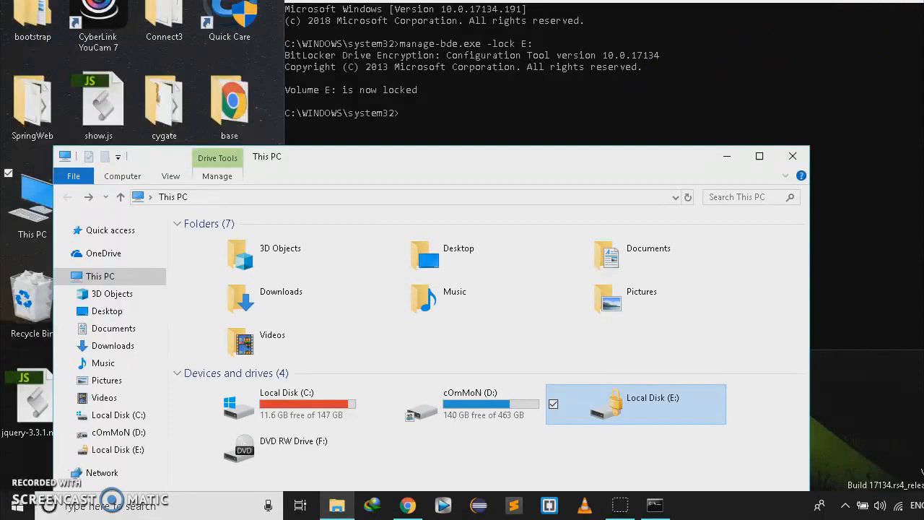
pyautogui.doubleClick(635, 404)
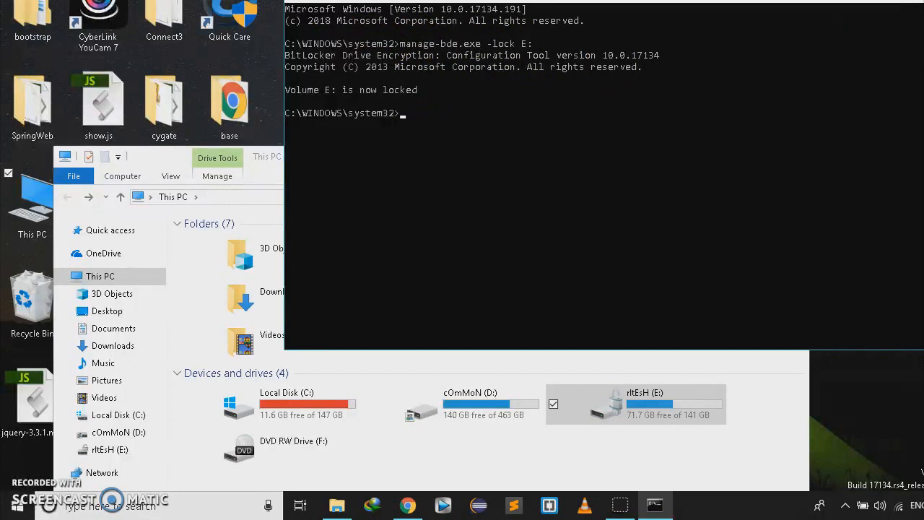
# - Close Command Prompt and create desktop shortcut 'lock' targeting 'manage-bde.exe -lock E:'
pyautogui.click(654, 505)
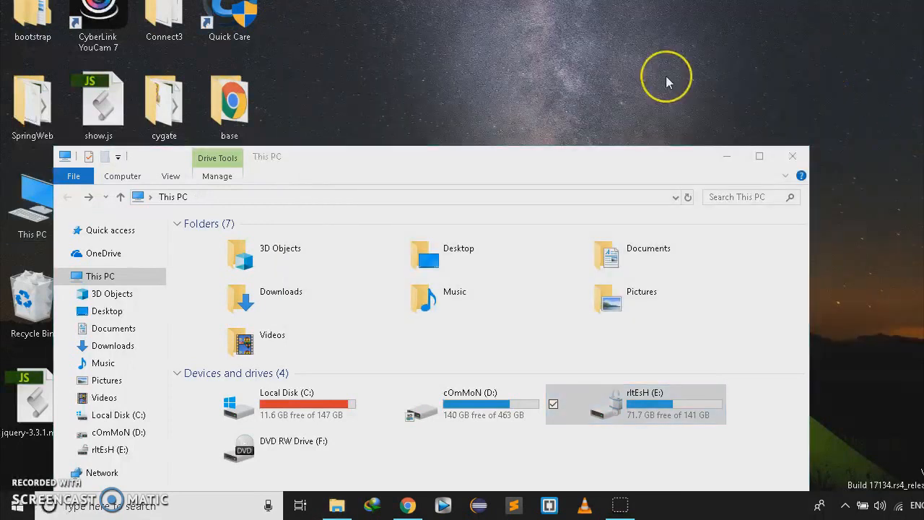
pyautogui.rightClick(664, 79)
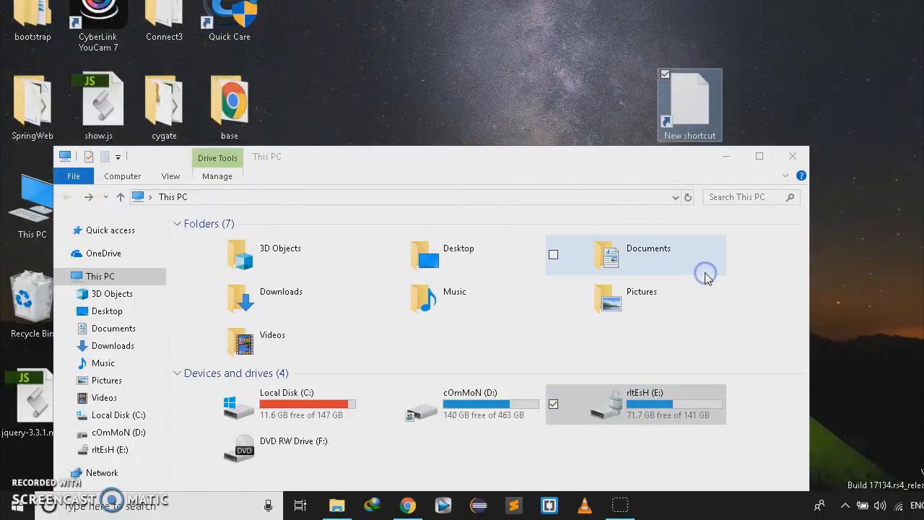
pyautogui.doubleClick(689, 101)
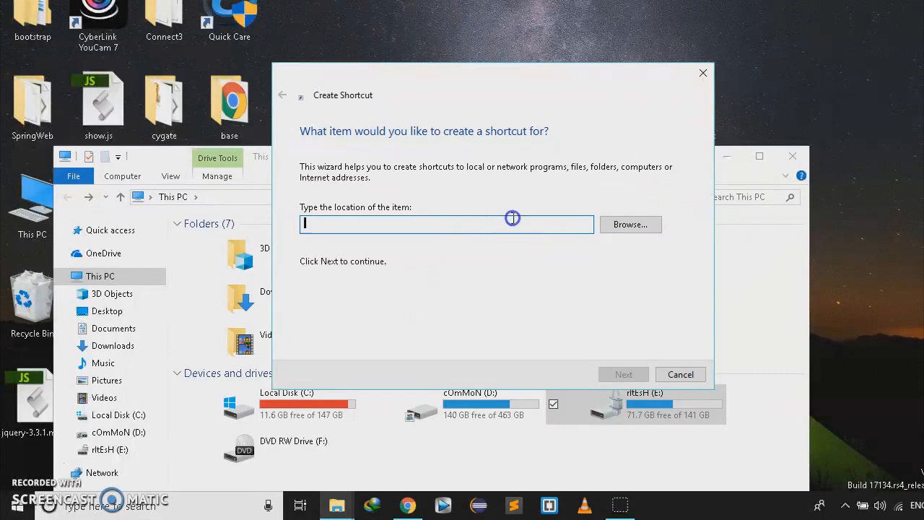
pyautogui.write('manage-bde.exe -lock E:')
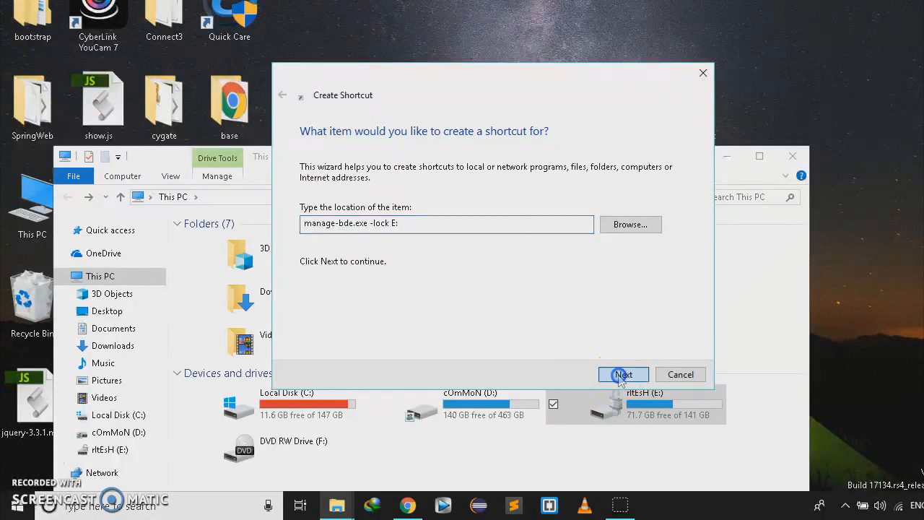
pyautogui.click(621, 374)
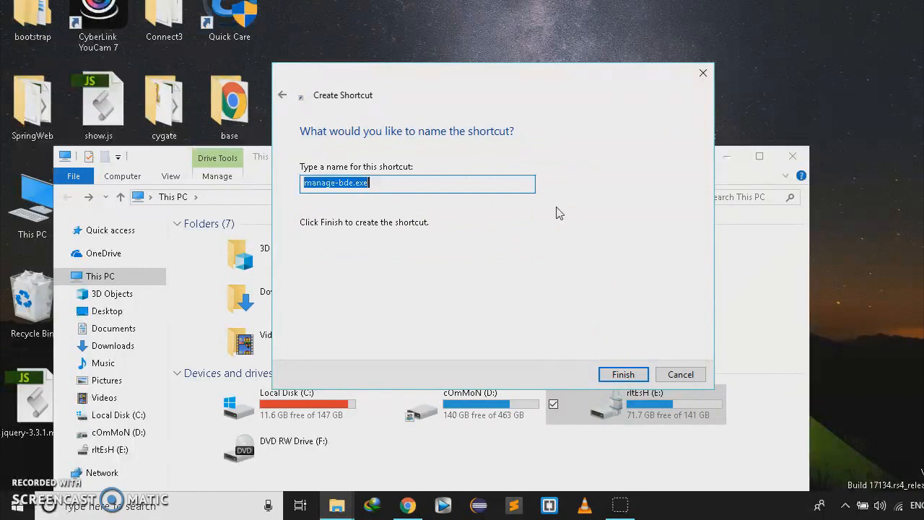
pyautogui.click(622, 373)
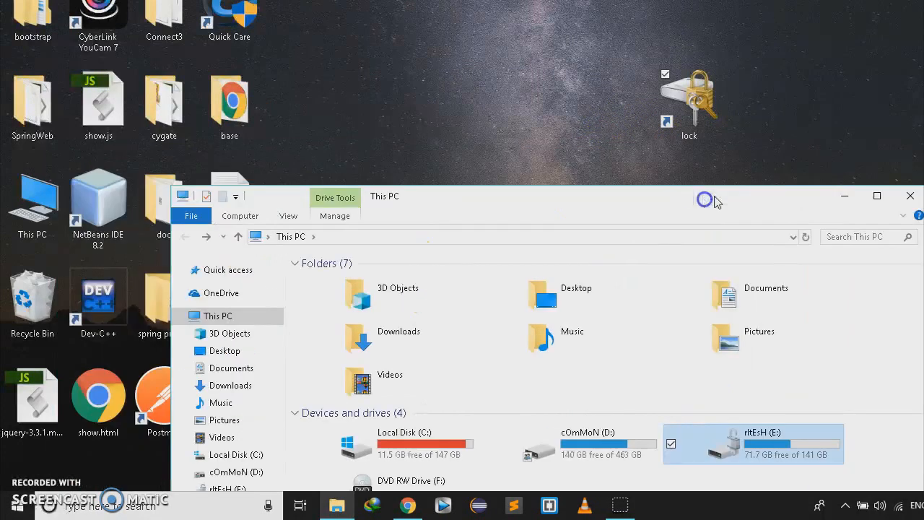
# - Drag the lock shortcut into the desktop's top icon row and open its context menu
pyautogui.moveTo(688, 101); pyautogui.dragTo(426, 21)
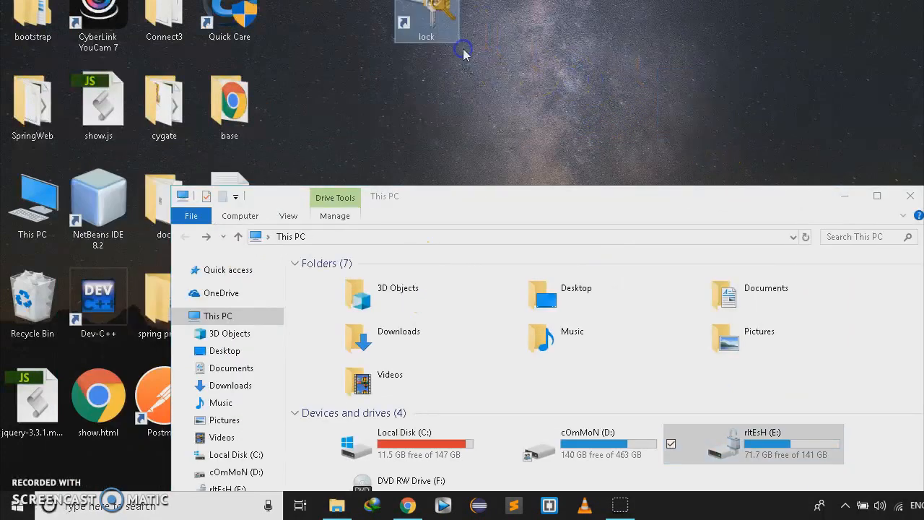
pyautogui.moveTo(425, 22); pyautogui.dragTo(361, 22)
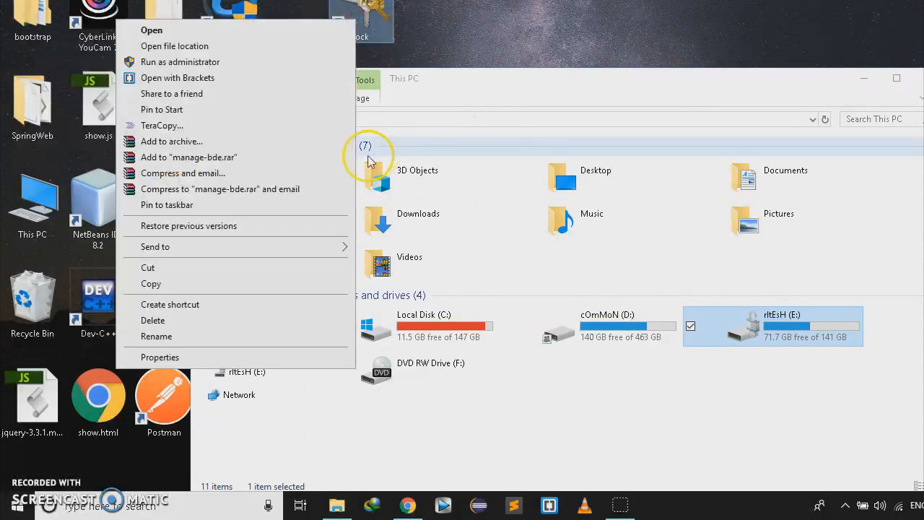
pyautogui.moveTo(274, 304)
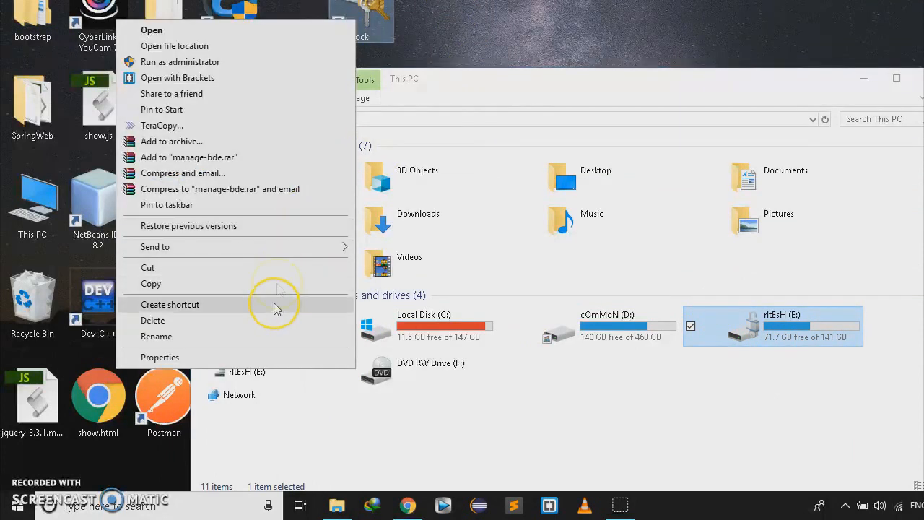
pyautogui.moveTo(293, 66)
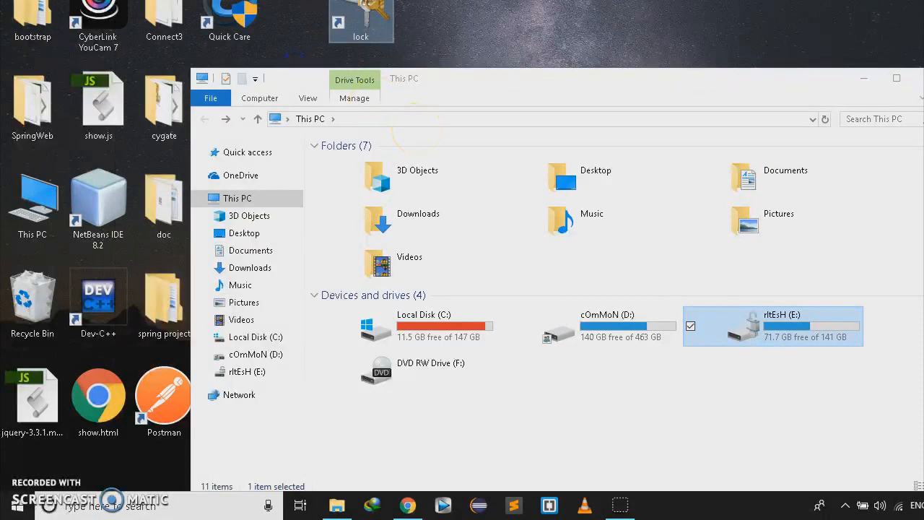
pyautogui.doubleClick(360, 18)
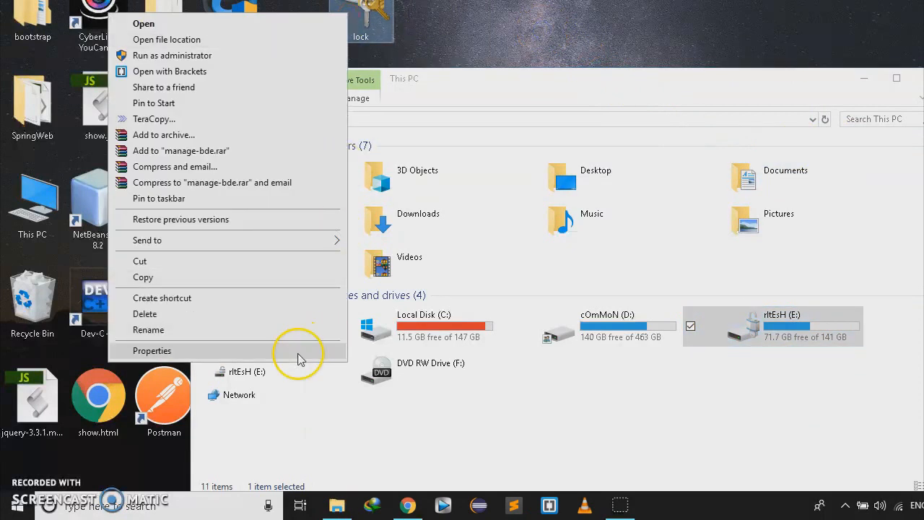
# - In the lock shortcut's Properties, enable Run as administrator, add hotkey Ctrl+Alt+L, and run Minimised
pyautogui.click(152, 350)
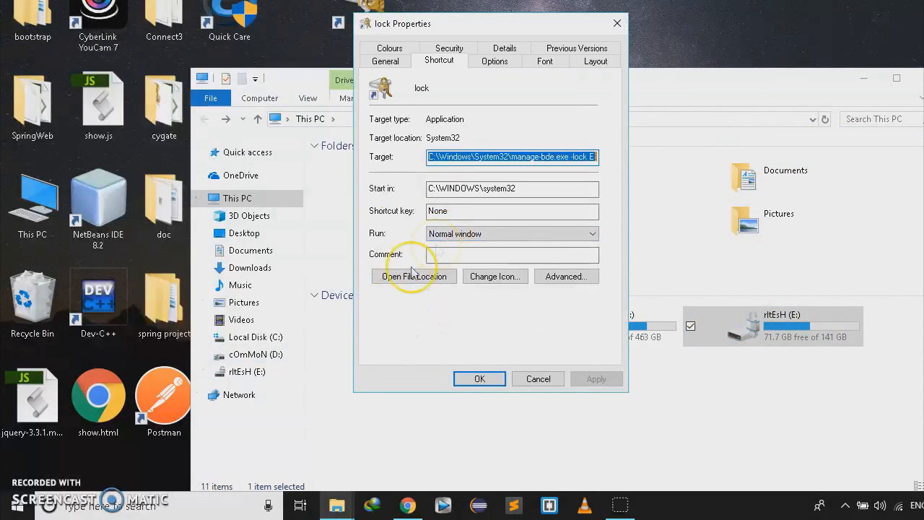
pyautogui.click(566, 276)
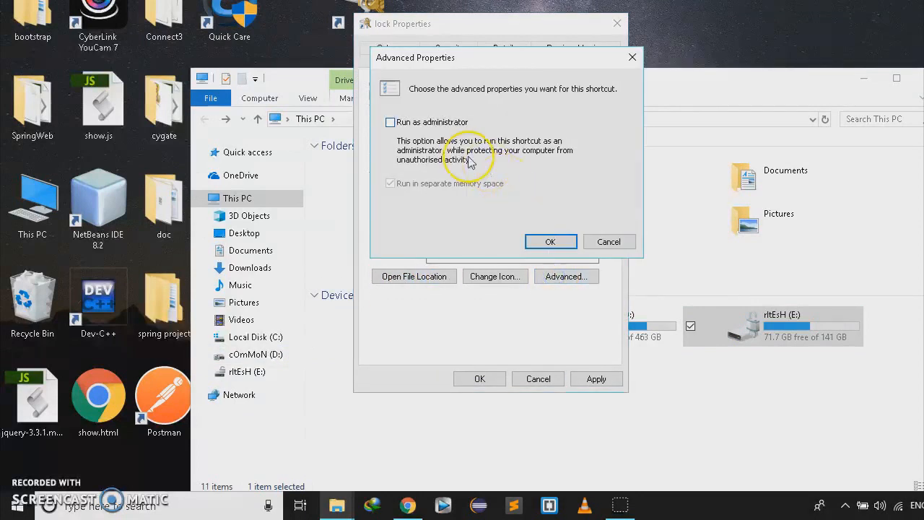
pyautogui.click(389, 122)
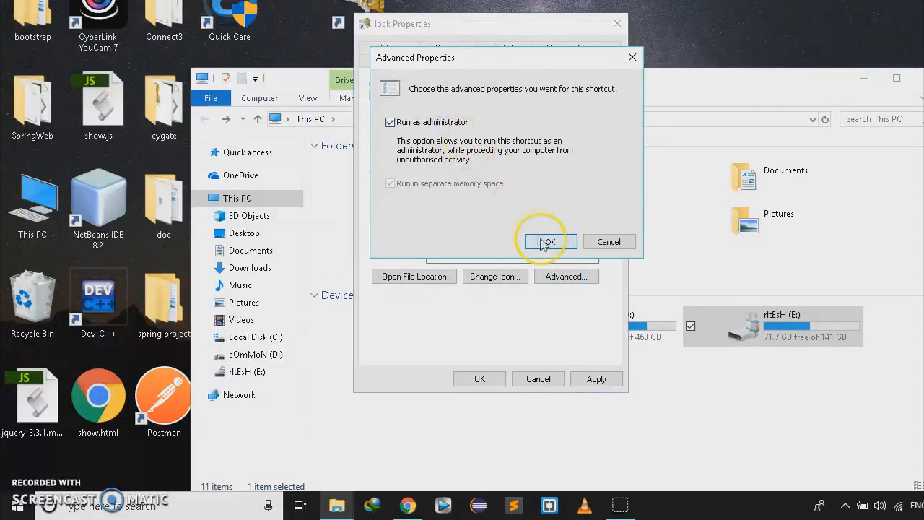
pyautogui.click(547, 241)
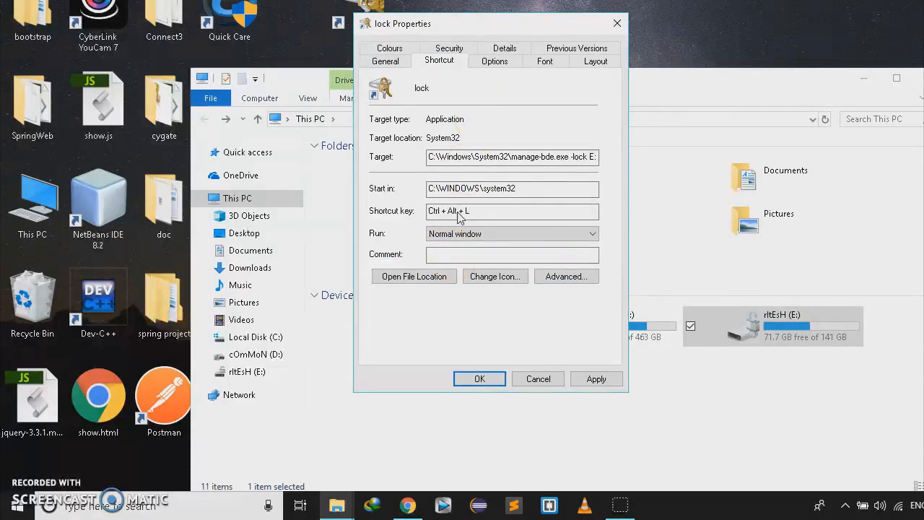
pyautogui.moveTo(495, 233)
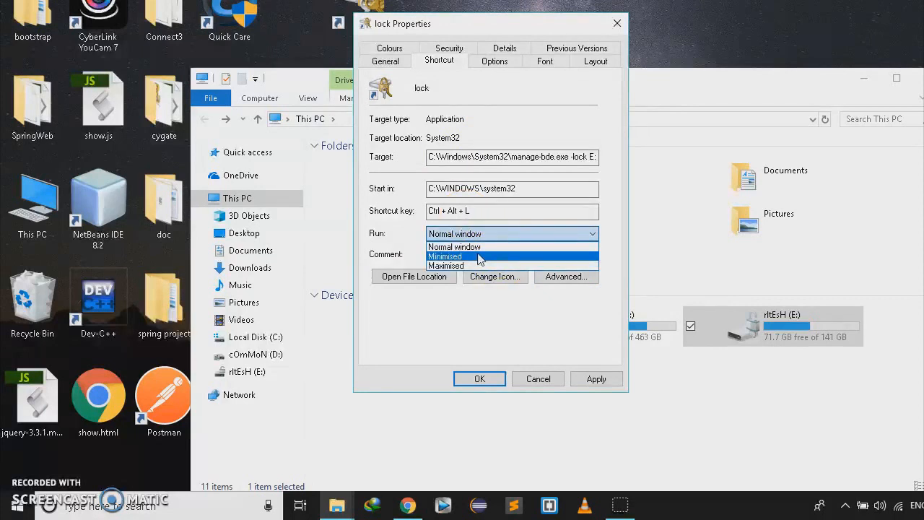
pyautogui.click(444, 257)
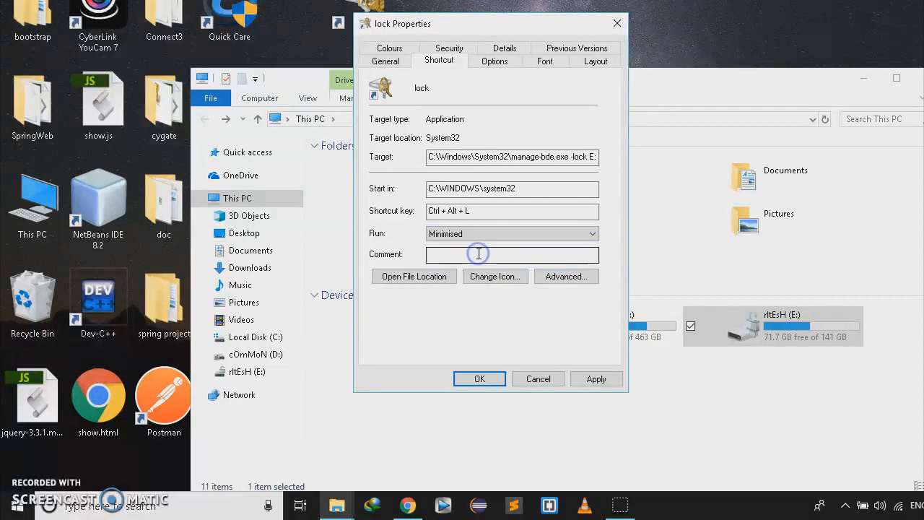